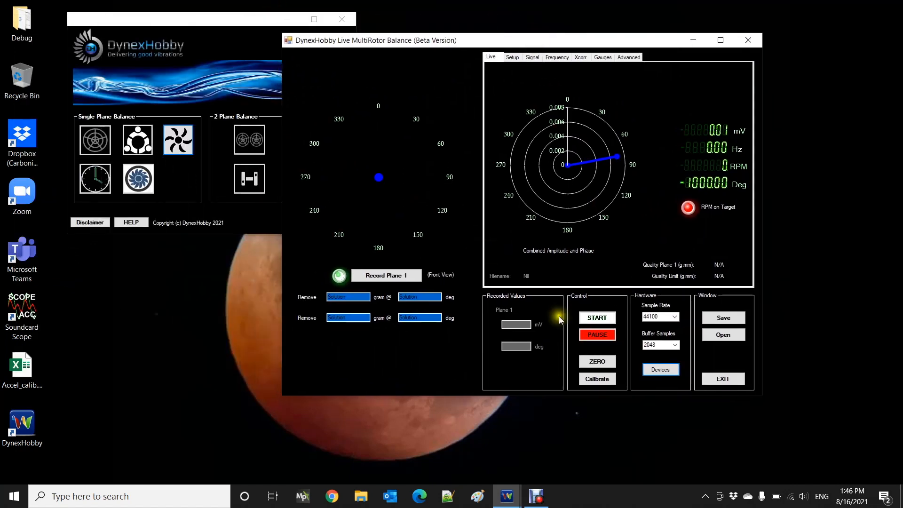
# - Select Microphone (USB Audio System) as the input device and confirm the Devices dialog
pyautogui.click(661, 369)
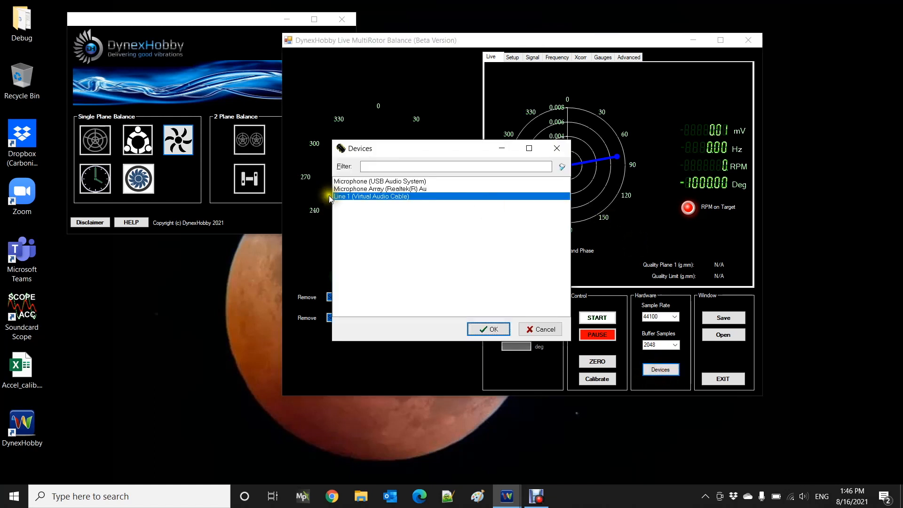
pyautogui.click(381, 181)
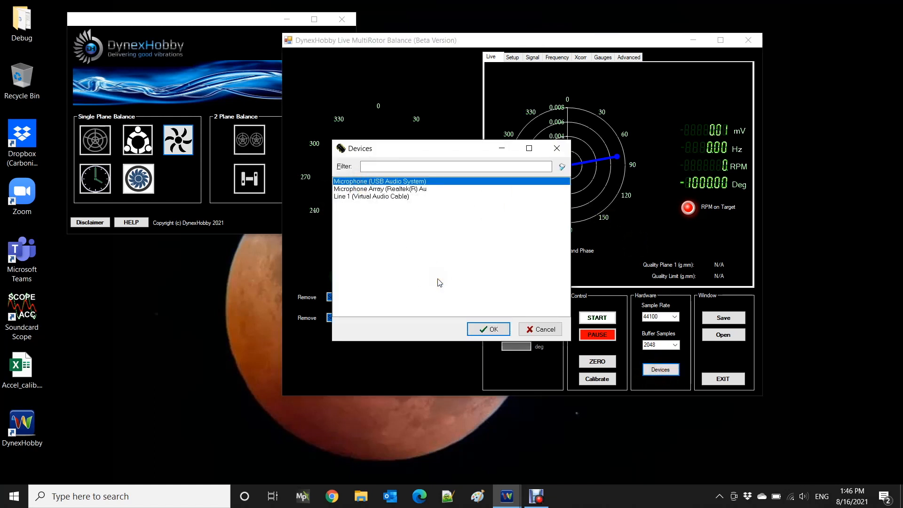
pyautogui.click(488, 329)
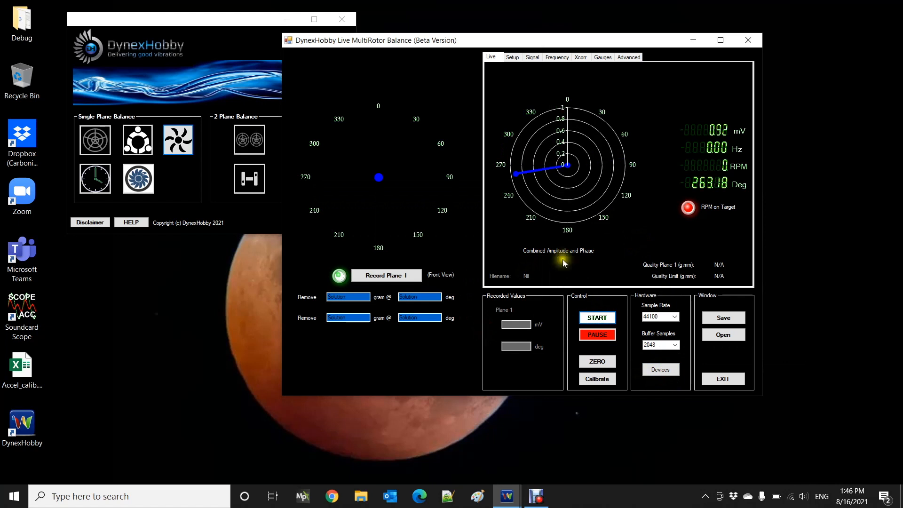
# - Zero the live vibration reading so amplitude shows about 0.00 mV
pyautogui.click(597, 362)
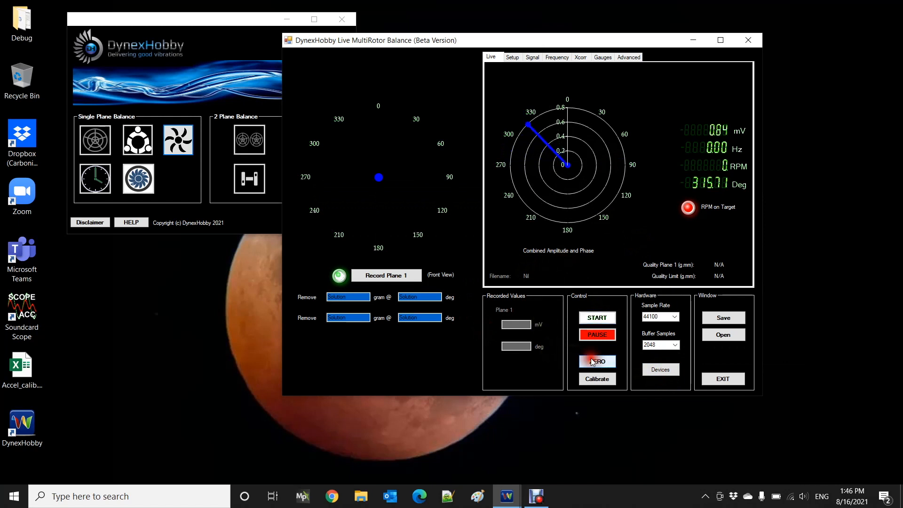
pyautogui.click(597, 361)
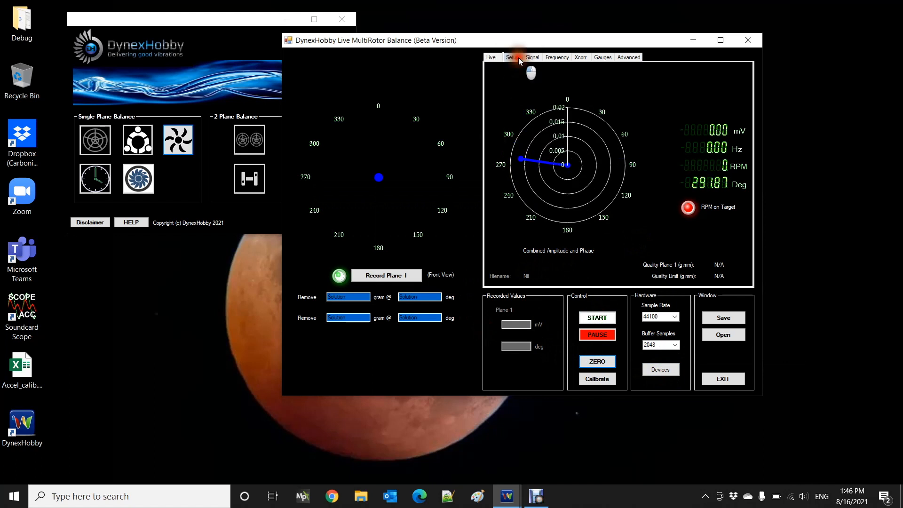
# - Enter rotor setup: mass 100 g, balance grade 16, 2 blades, 280 mm diameter, 170 mm mass radius
pyautogui.click(512, 58)
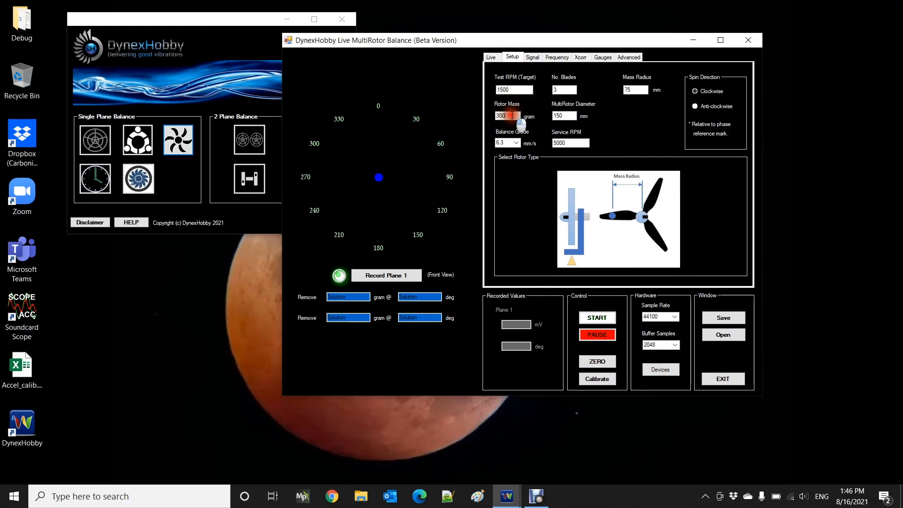
pyautogui.write('100')
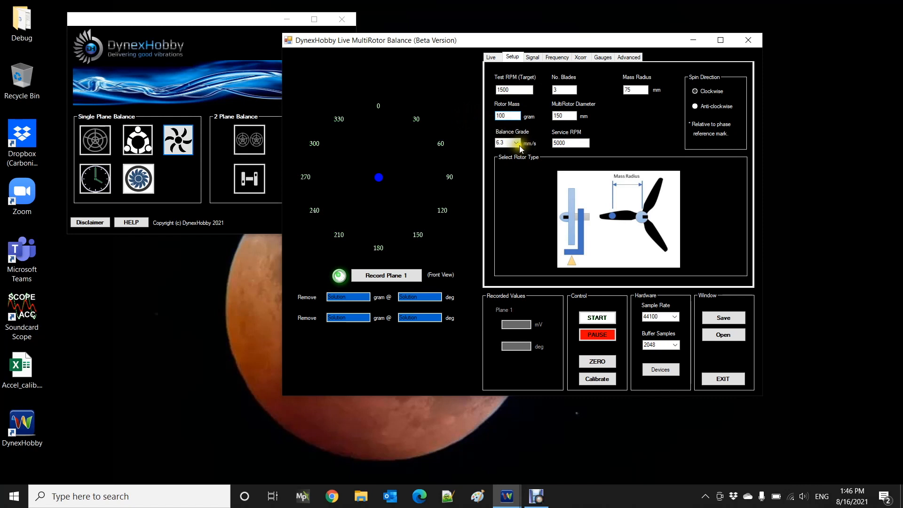
pyautogui.click(516, 143)
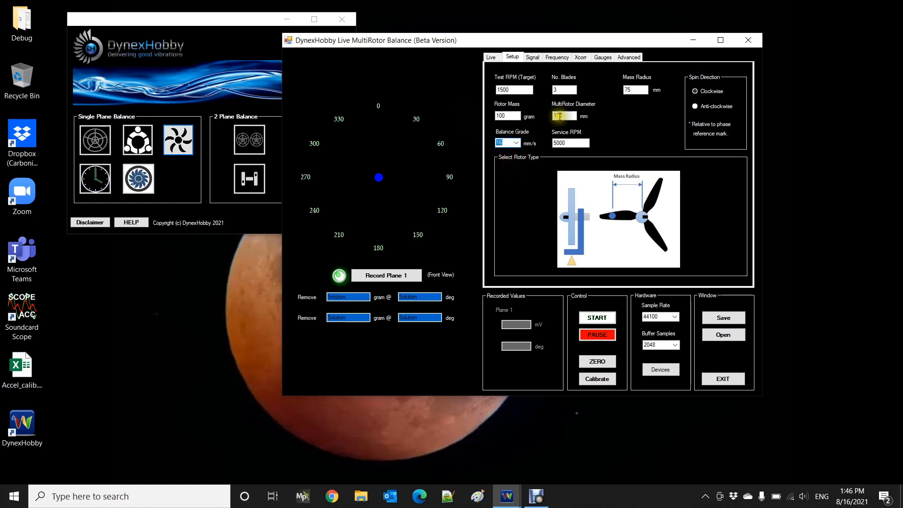
pyautogui.write('150')
pyautogui.click(565, 89)
pyautogui.write('2')
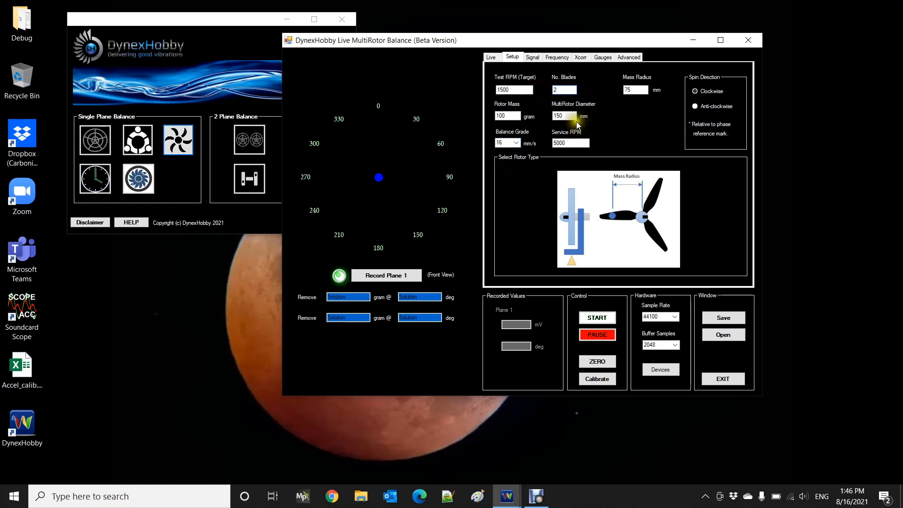
pyautogui.click(565, 116)
pyautogui.write('280')
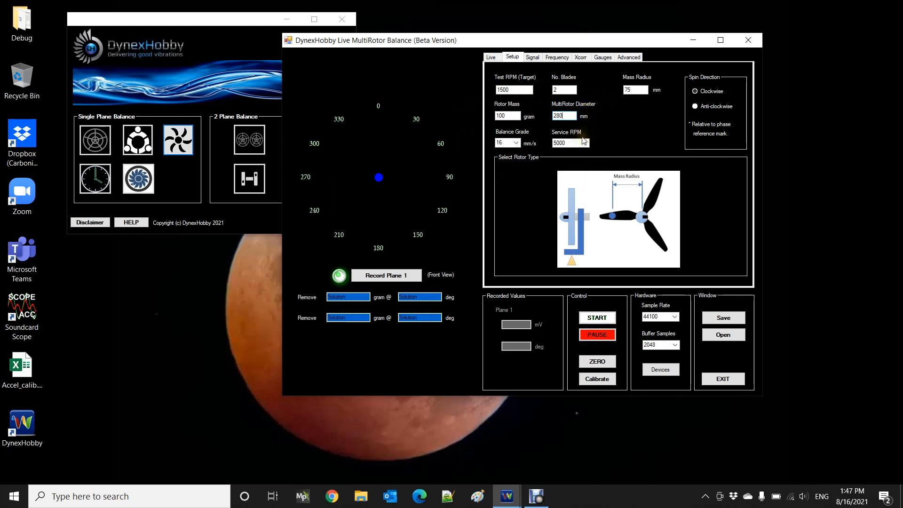
pyautogui.moveTo(616, 120)
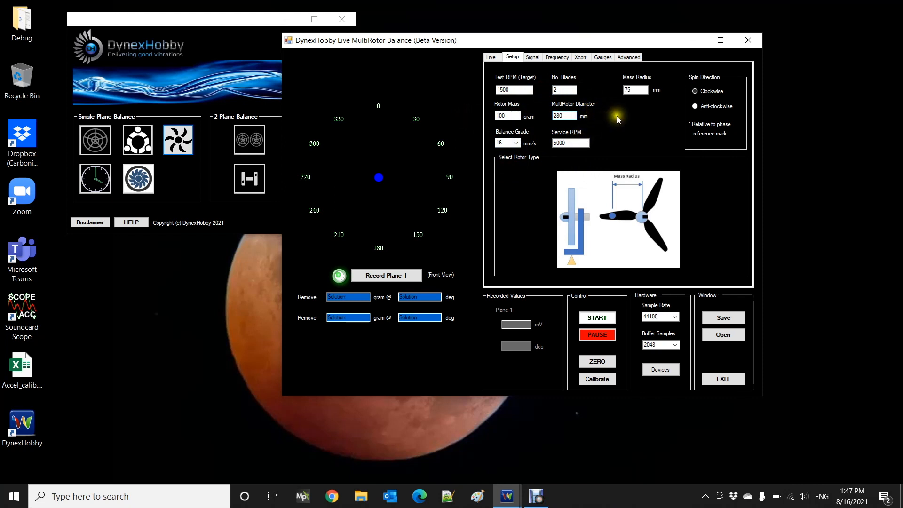
pyautogui.moveTo(620, 119)
pyautogui.write('170')
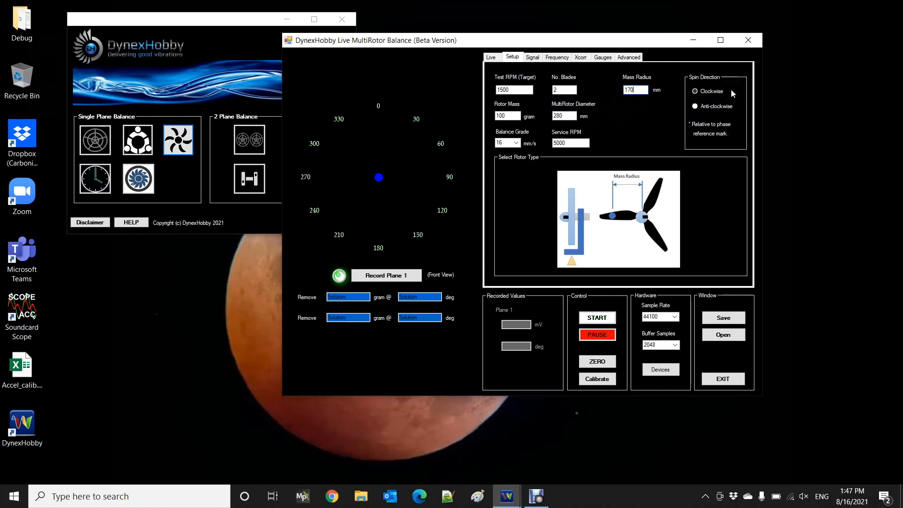
pyautogui.moveTo(632, 76)
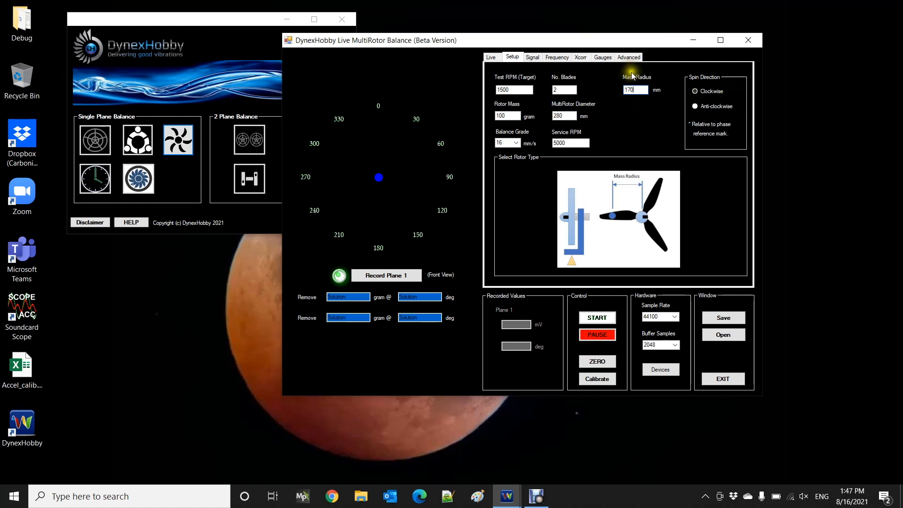
# - Set the Advanced corrective action to Add Weight
pyautogui.click(629, 58)
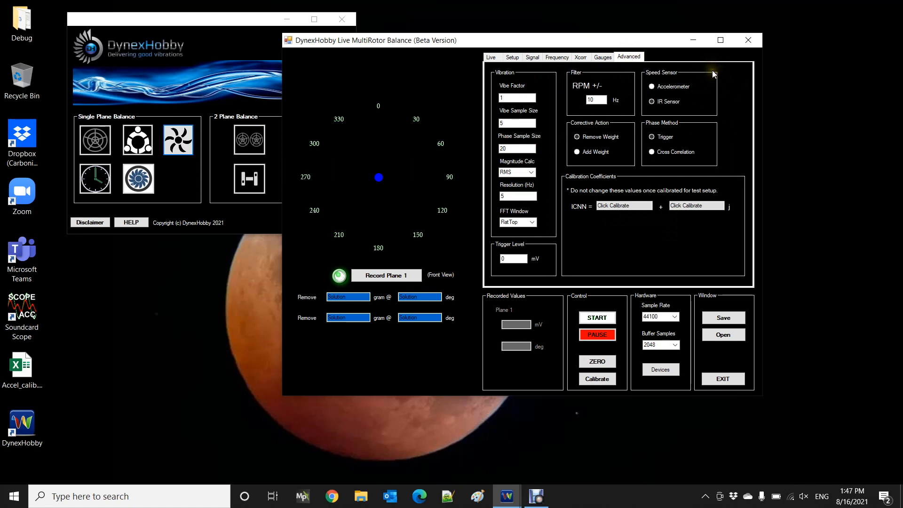
pyautogui.click(651, 102)
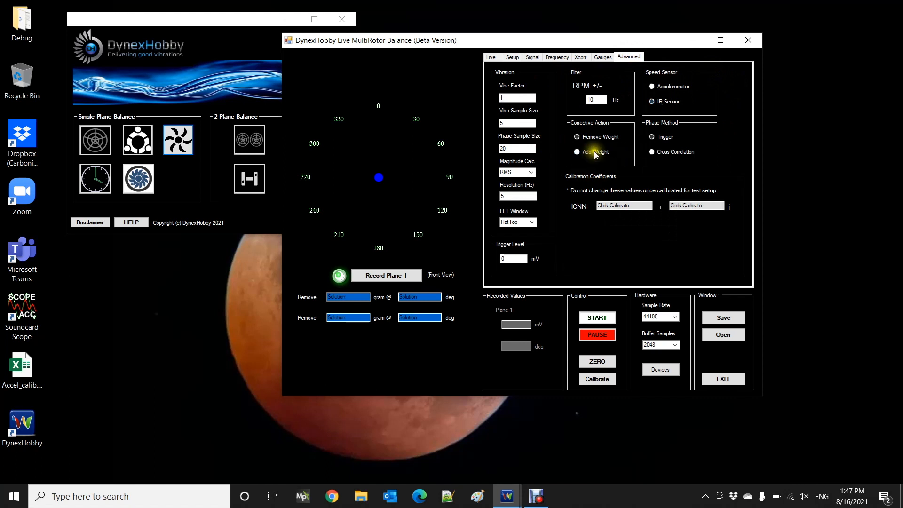
pyautogui.click(575, 153)
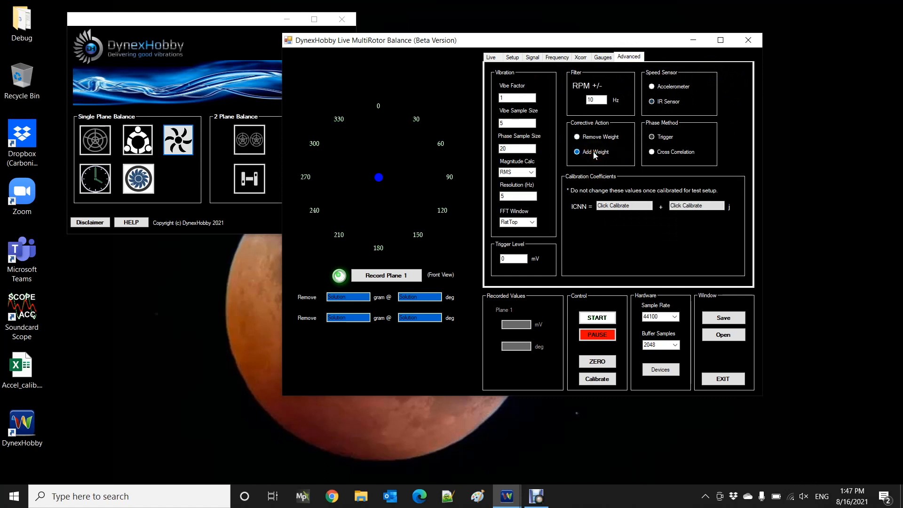
# - Browse the Gauges and Frequency views, then return to the Setup parameters
pyautogui.click(602, 56)
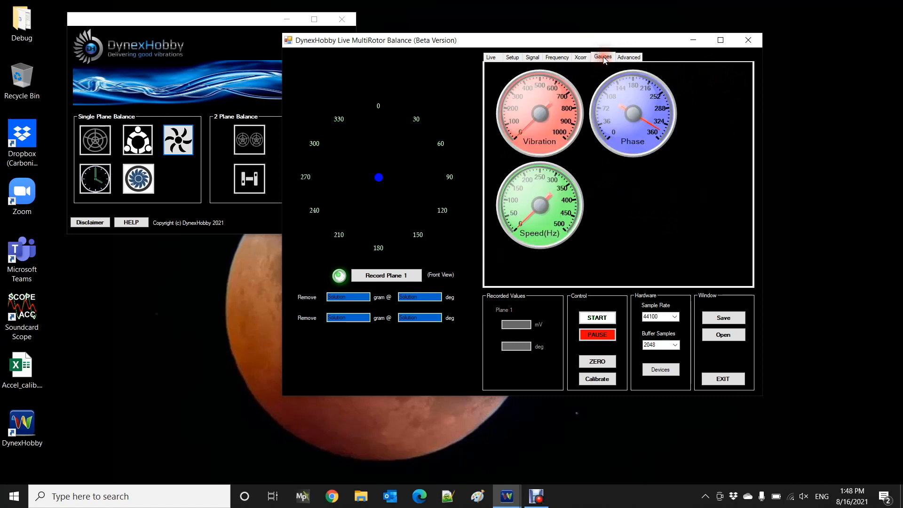
pyautogui.click(556, 58)
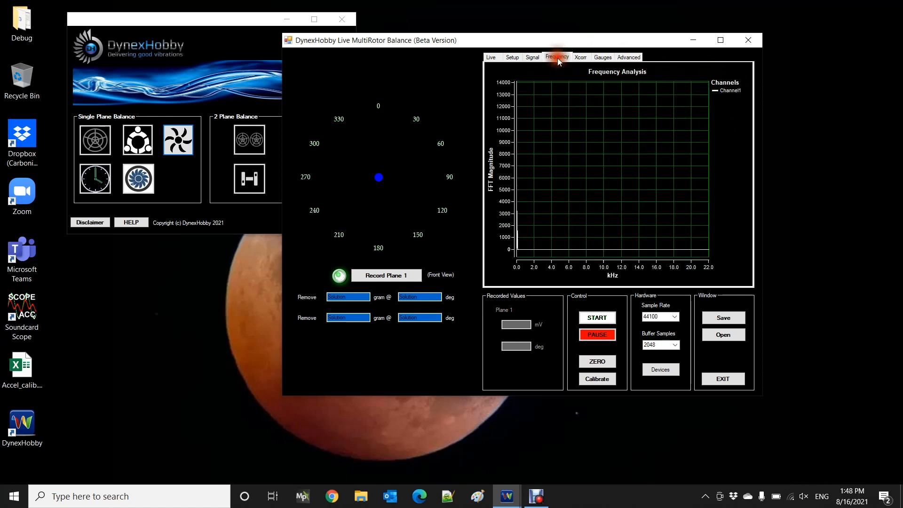
pyautogui.click(512, 58)
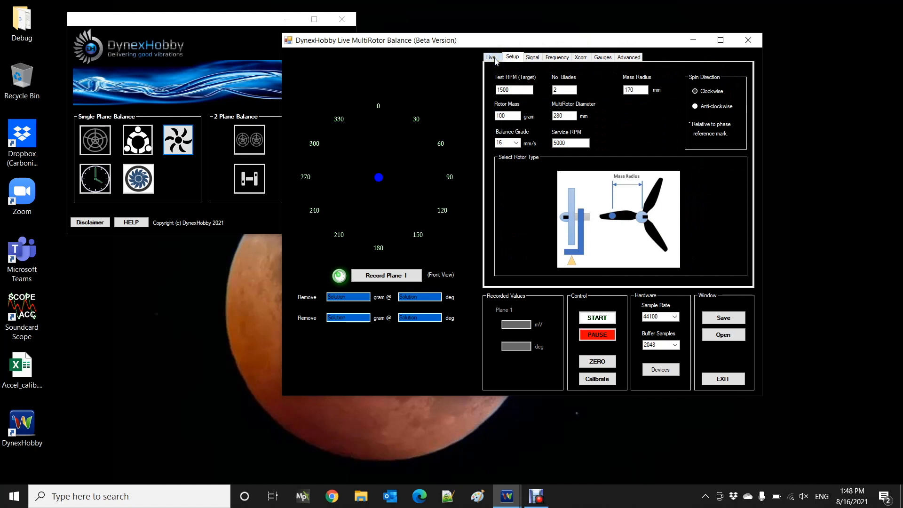
# - Return to the Live polar plot showing amplitude near 1.06 mV at about 332 degrees
pyautogui.click(490, 56)
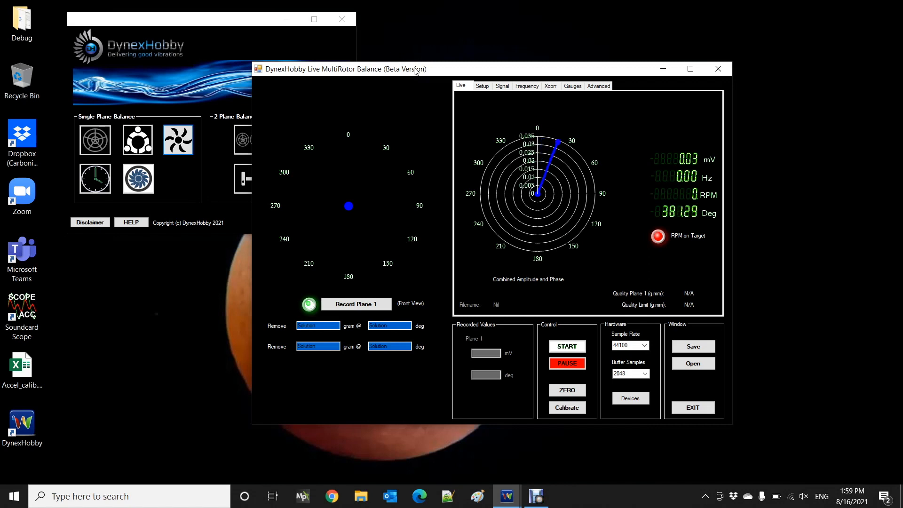
pyautogui.click(566, 408)
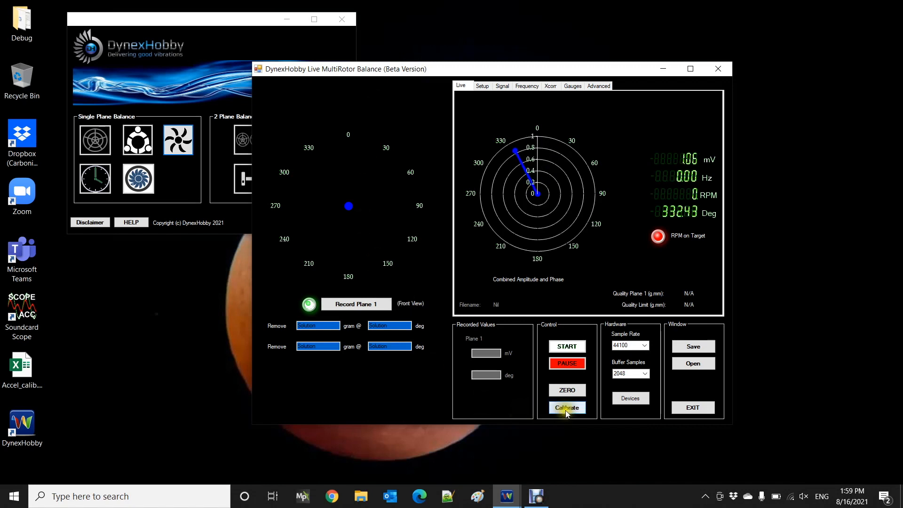
# - Start the Multirotor Calibration procedure from the Control panel
pyautogui.click(566, 407)
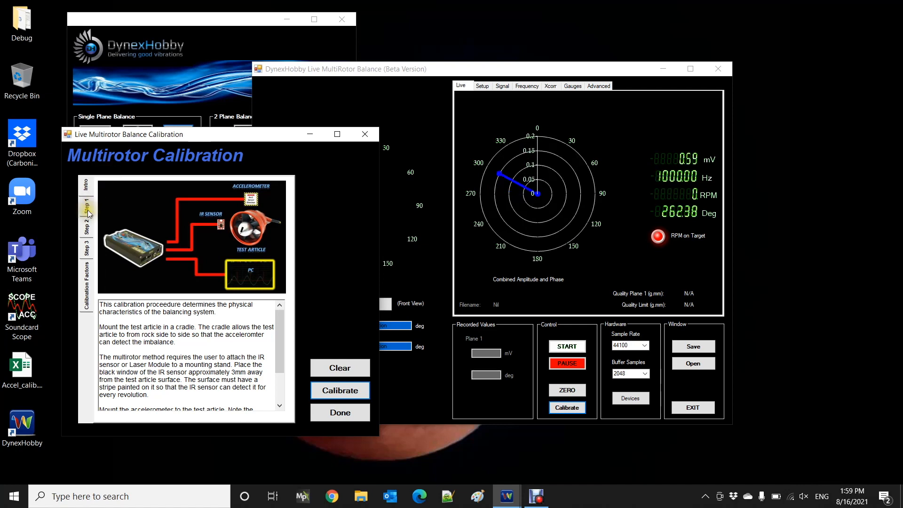
# - Record the Step 1 original vibration as 85.398 mV at 114.067 degrees
pyautogui.click(86, 195)
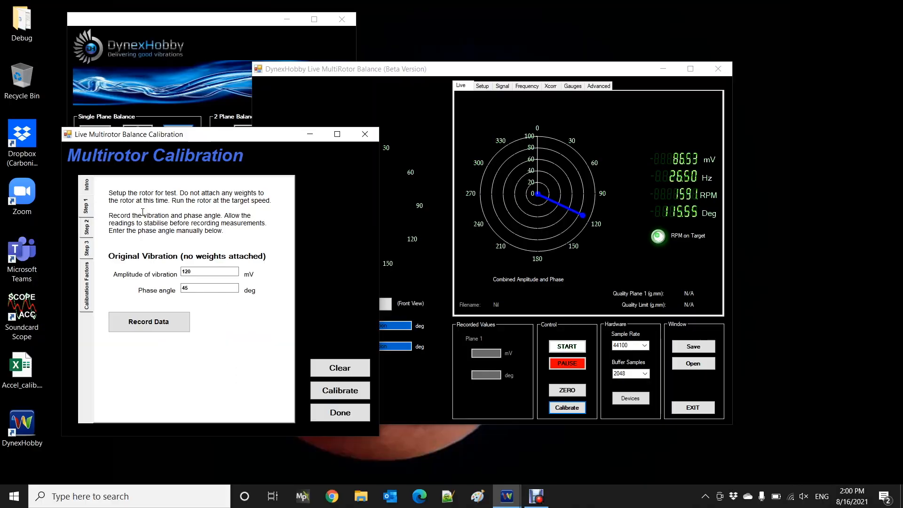
pyautogui.click(148, 322)
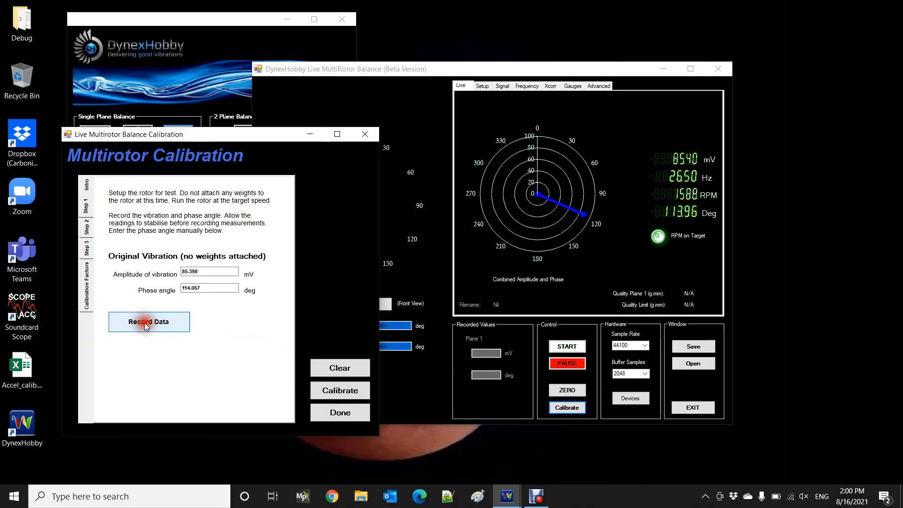
pyautogui.click(148, 322)
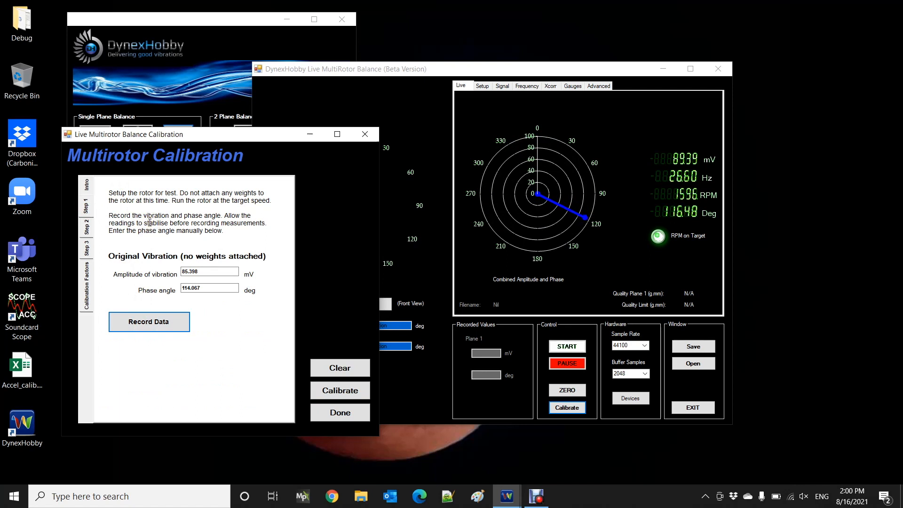